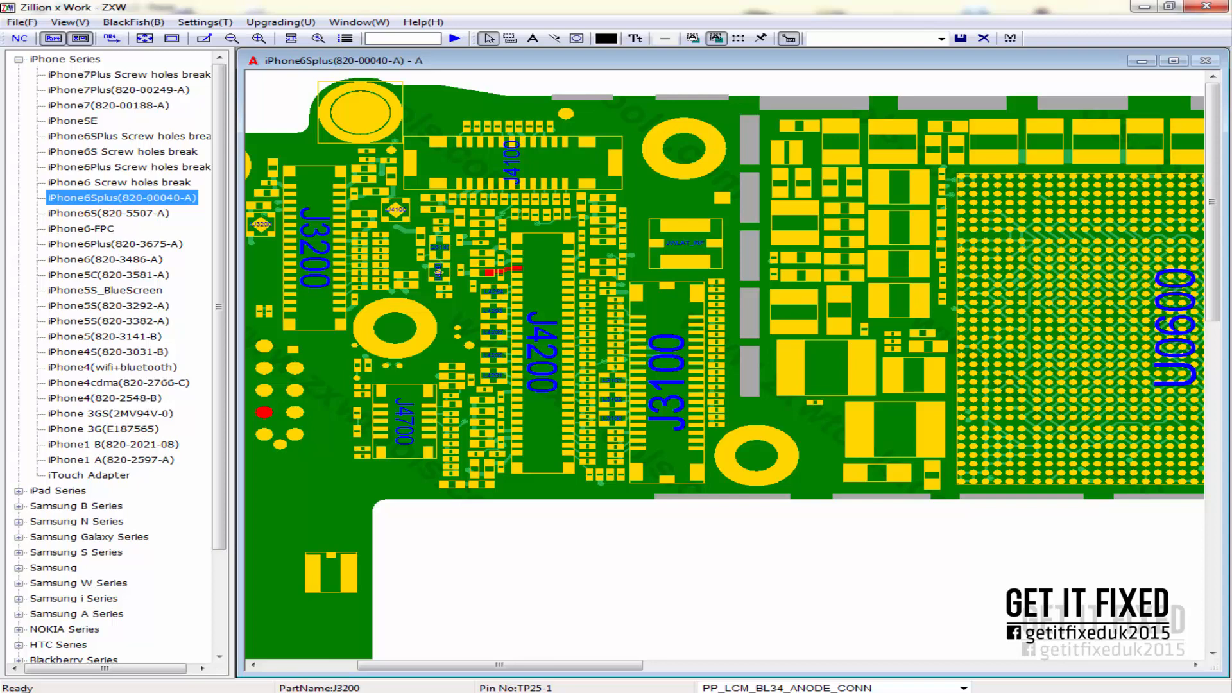
Highlight the PP_LCM_BL_ANODE_CONN backlight anode net, showing TP20 and TP22 test points.
{"action": "left_click", "coordinate": [111, 37]}
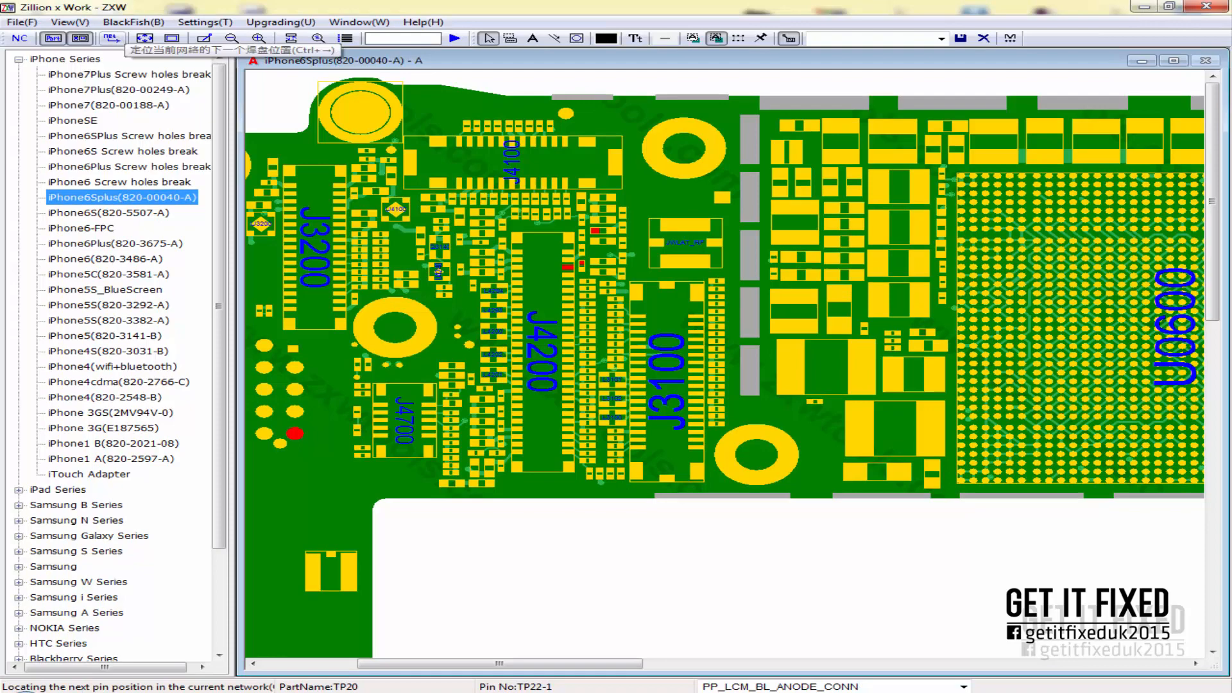